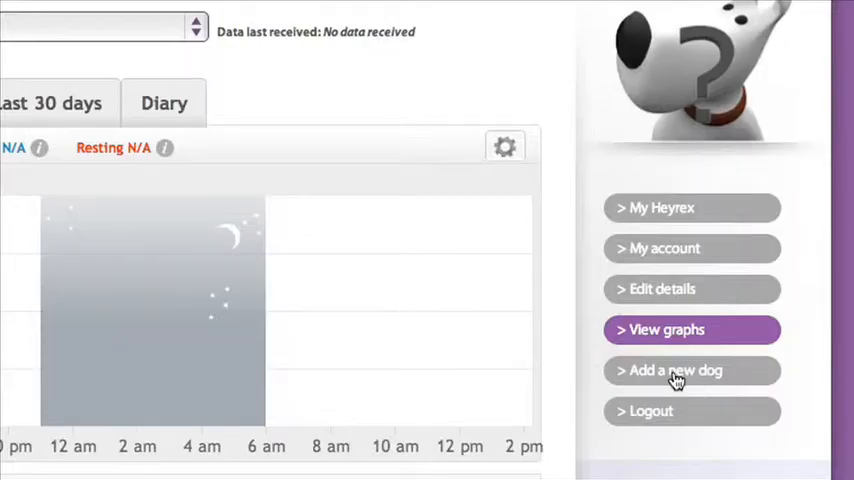
Bring up the empty new dog form from the right-hand menu.
{"action": "left_click", "coordinate": [674, 370]}
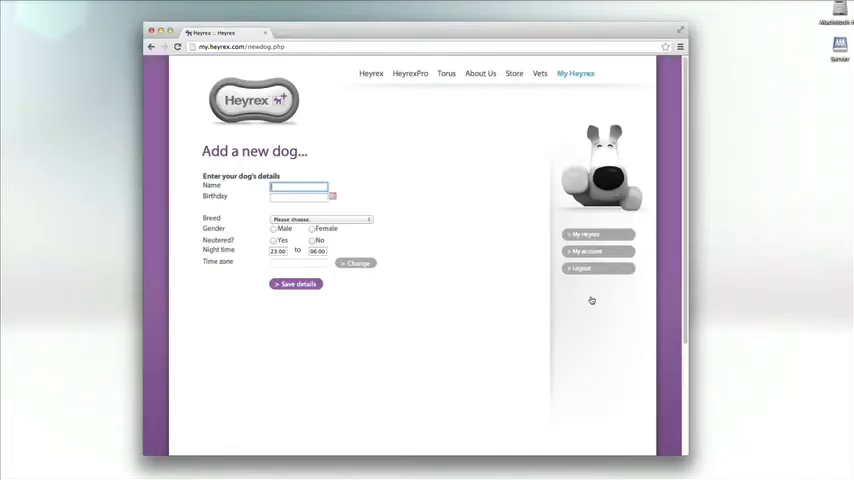
Enter Fido as the dog's name and 7 August 2009 as the birthday.
{"action": "left_click", "coordinate": [296, 188]}
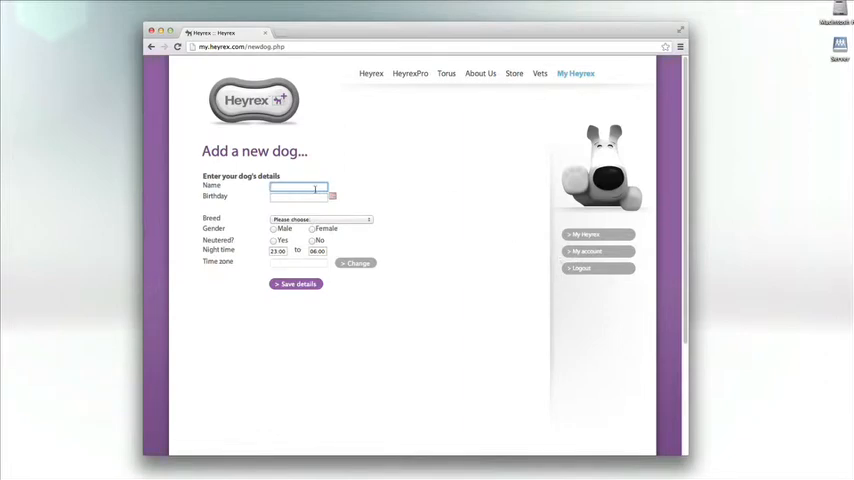
{"action": "type", "text": "Fido"}
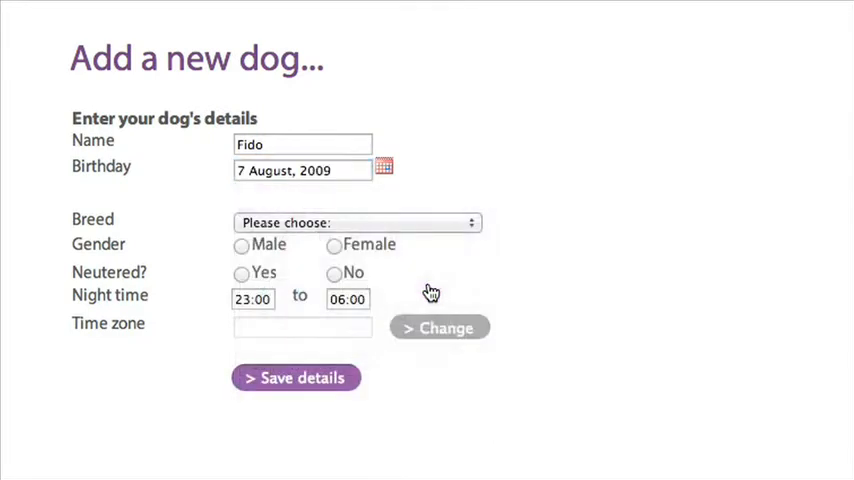
Set the breed to Beagle, gender to male and neutered to yes.
{"action": "left_click", "coordinate": [356, 222]}
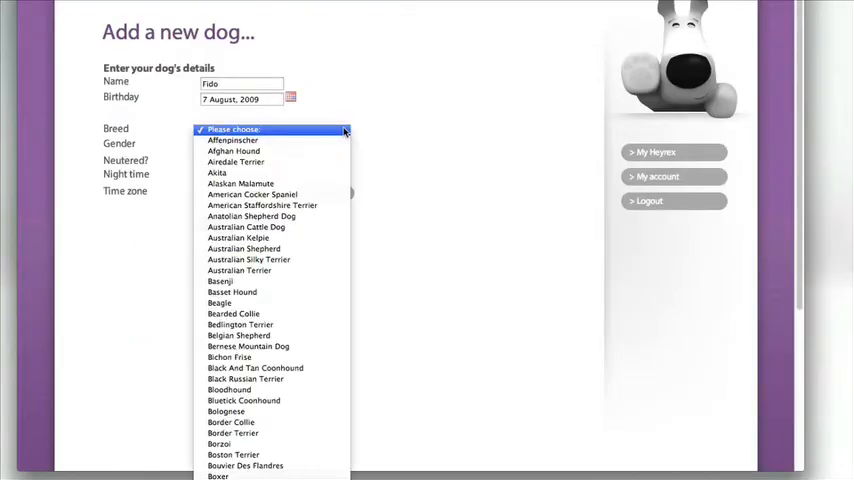
{"action": "mouse_move", "coordinate": [262, 204]}
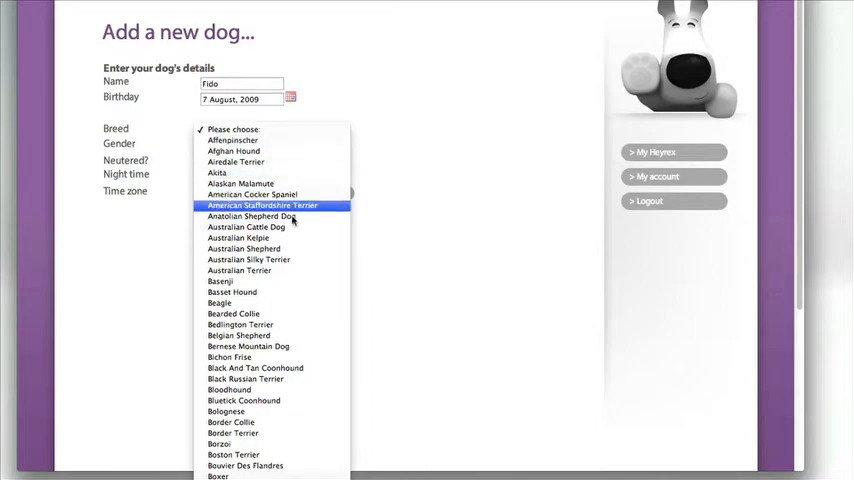
{"action": "left_click", "coordinate": [220, 304]}
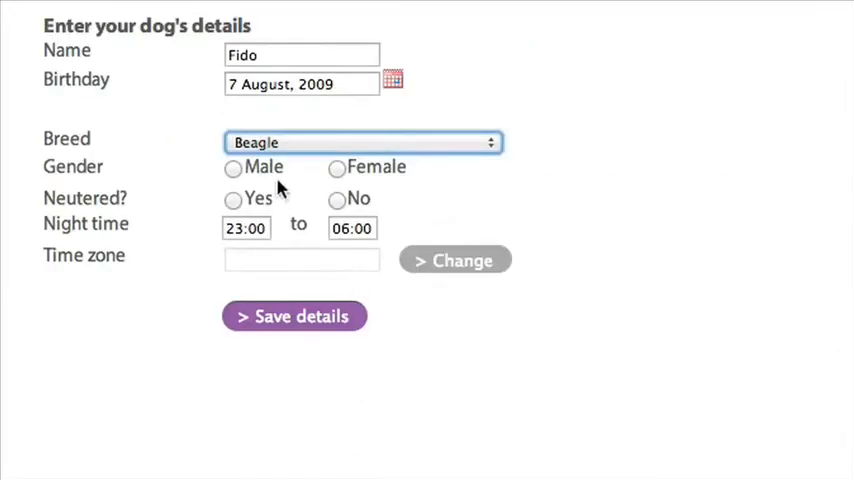
{"action": "left_click", "coordinate": [234, 168]}
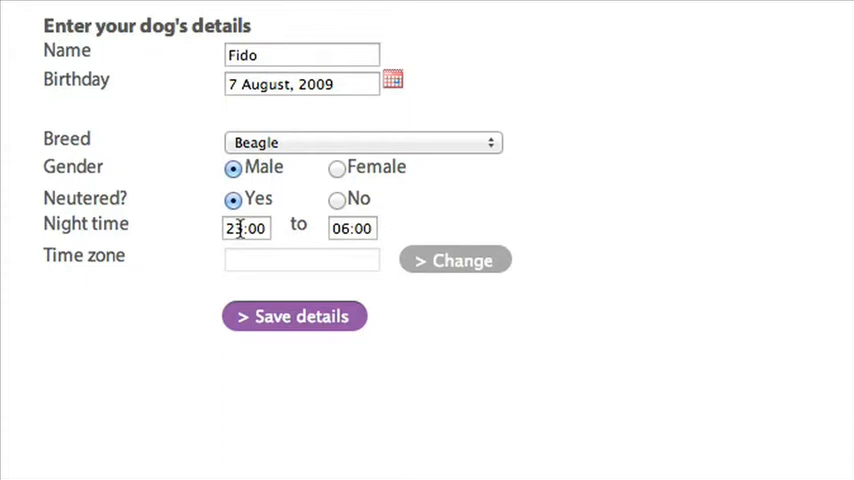
Set the night start to 20:00 and the night end to 04:00 with the hour sliders.
{"action": "left_click", "coordinate": [244, 228]}
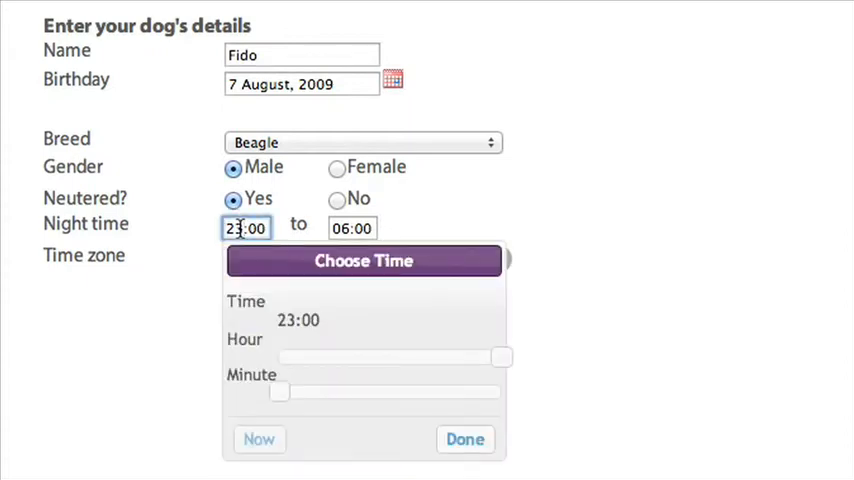
{"action": "left_click_drag", "start_coordinate": [500, 356], "coordinate": [412, 356]}
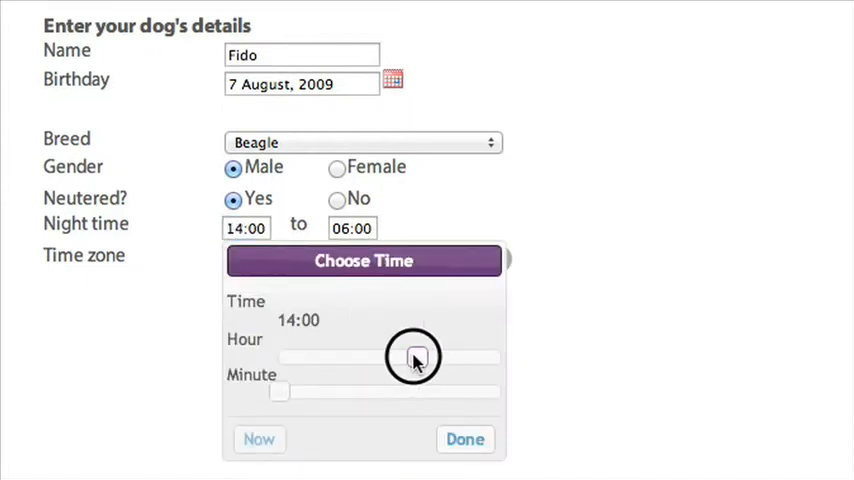
{"action": "left_click_drag", "start_coordinate": [412, 356], "coordinate": [458, 356]}
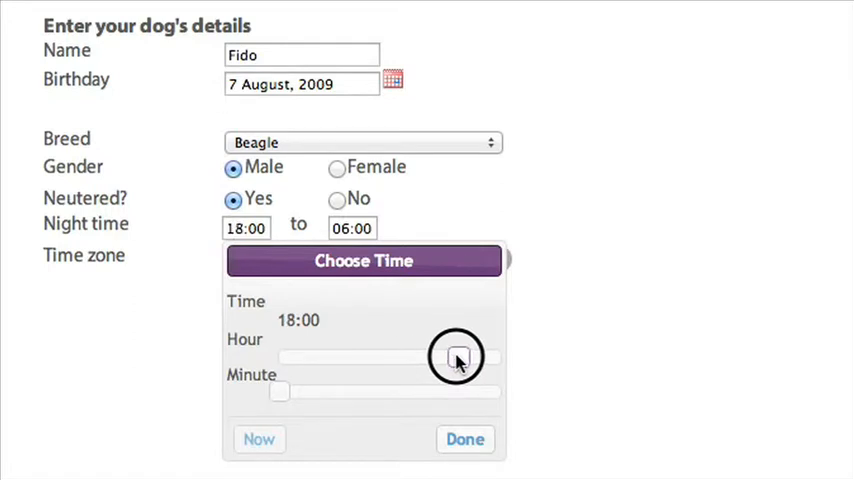
{"action": "left_click_drag", "start_coordinate": [456, 356], "coordinate": [474, 356]}
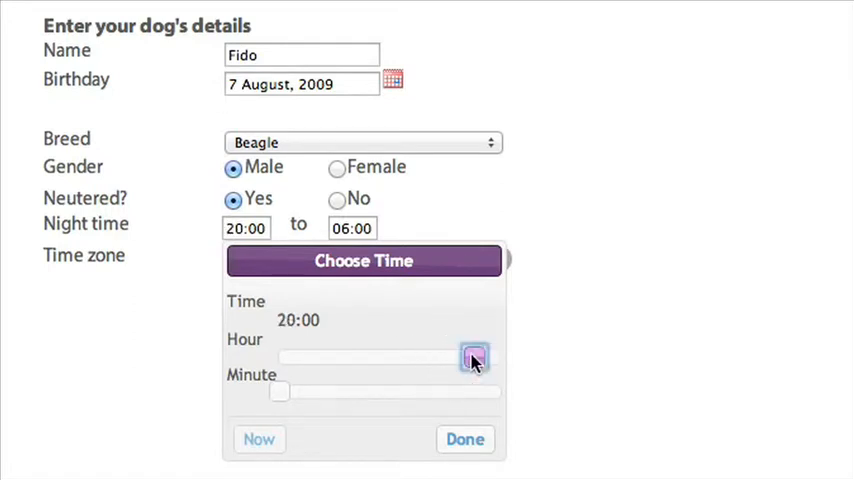
{"action": "left_click", "coordinate": [464, 440]}
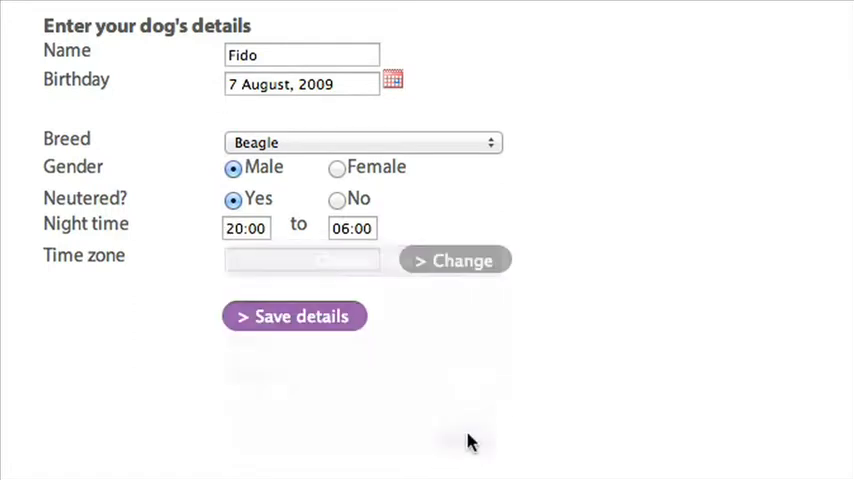
{"action": "left_click", "coordinate": [352, 228]}
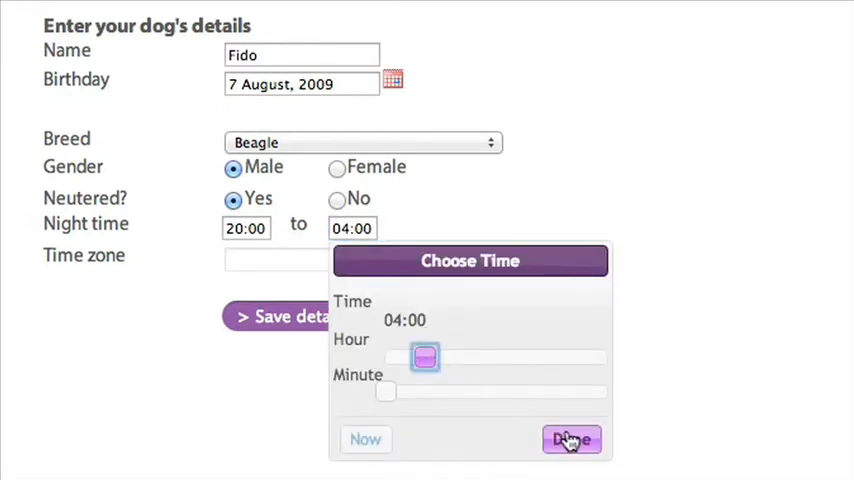
{"action": "left_click", "coordinate": [572, 440]}
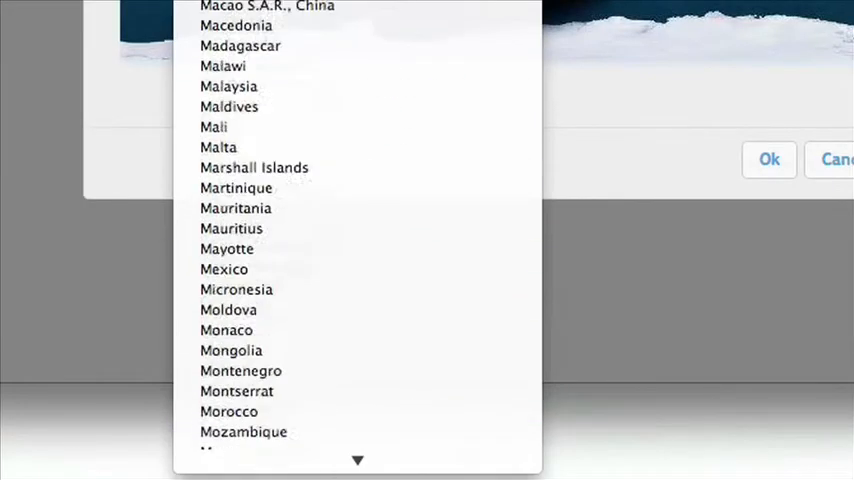
Choose New Zealand as the country so the time zone becomes Pacific/Auckland.
{"action": "scroll", "scroll_direction": "down", "scroll_amount": 3}
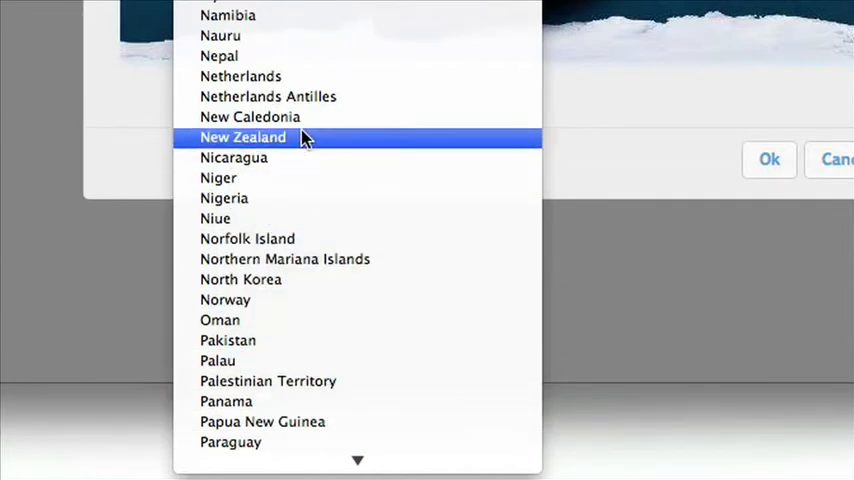
{"action": "left_click", "coordinate": [242, 136]}
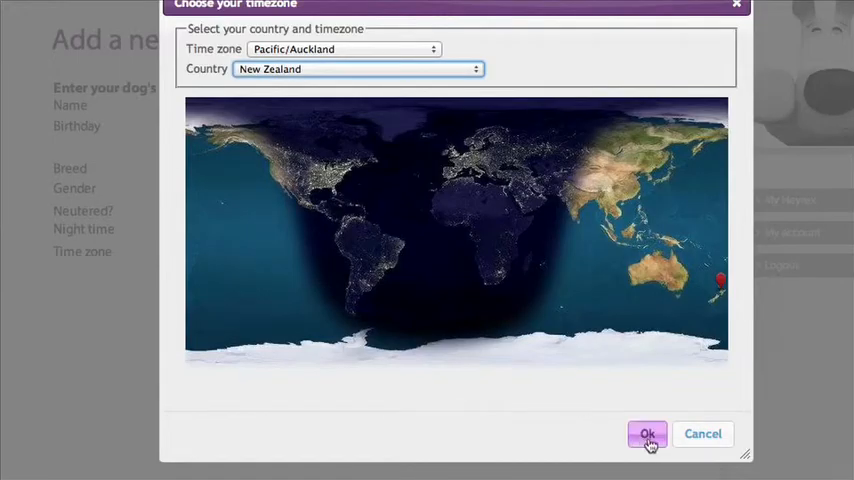
{"action": "left_click", "coordinate": [648, 432]}
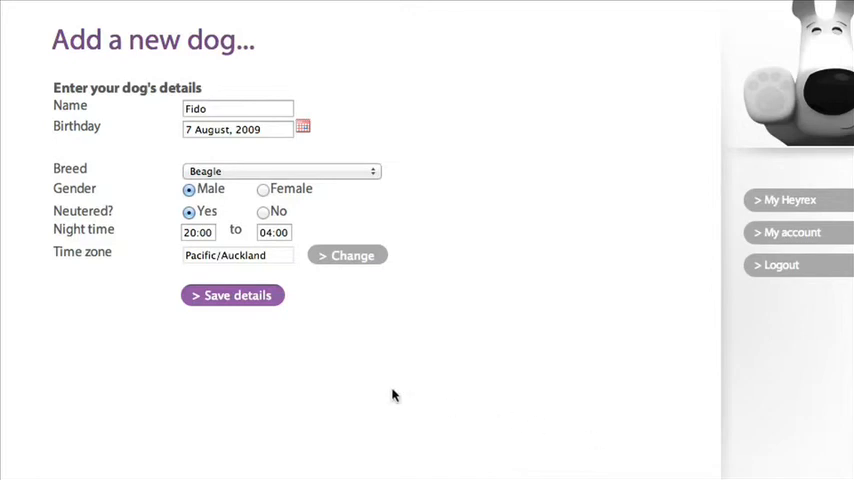